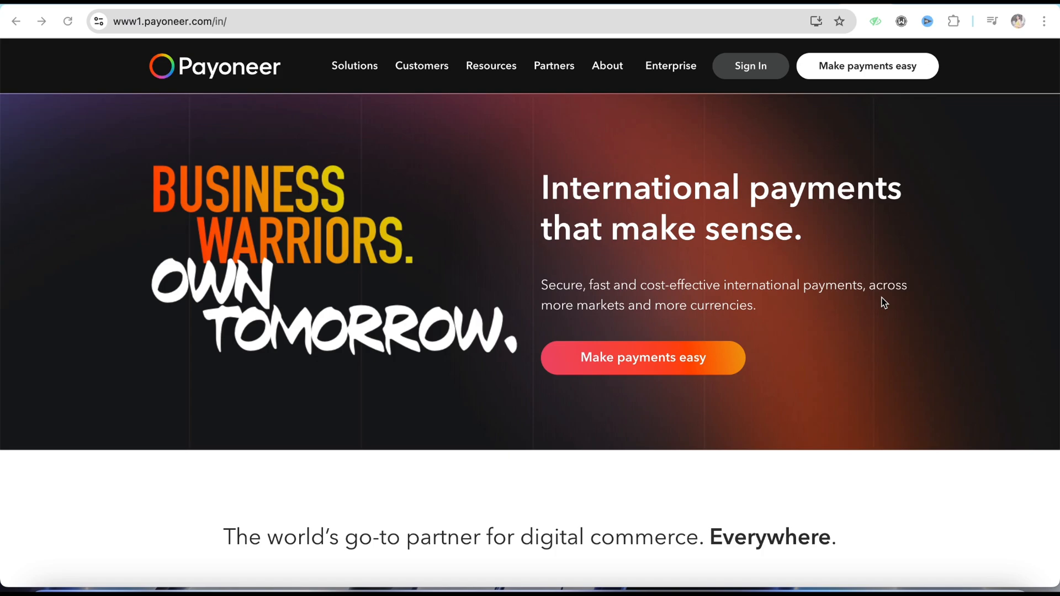
mouse_move(929, 255)
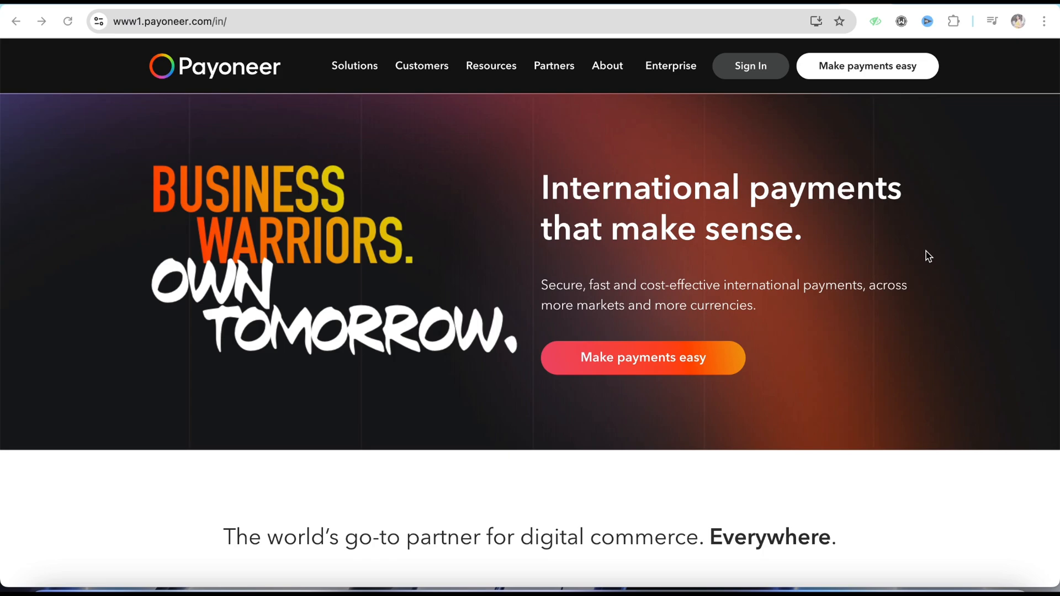
mouse_move(865, 399)
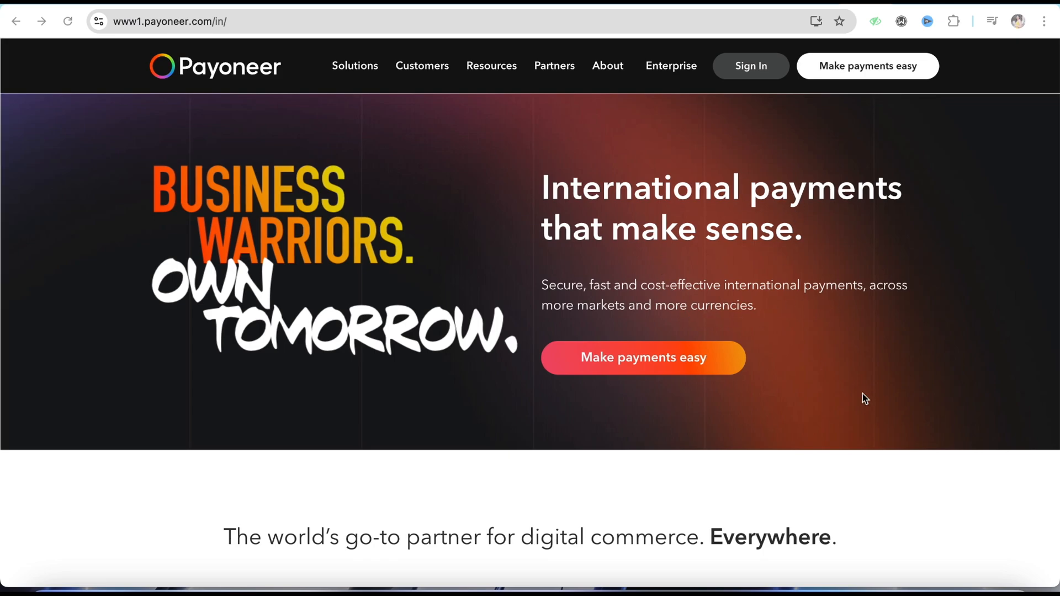
mouse_move(837, 343)
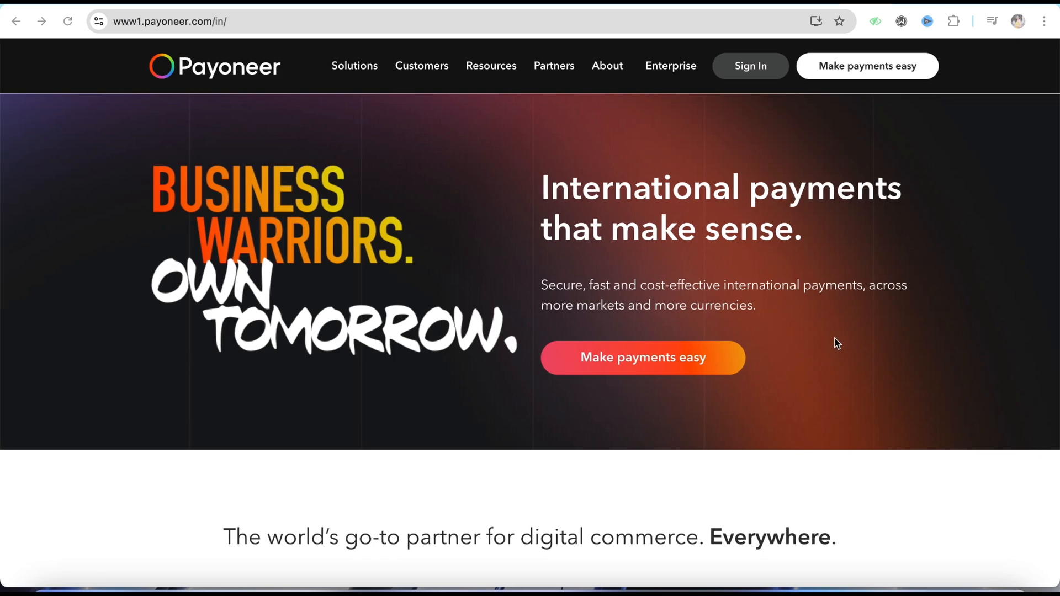
mouse_move(196, 71)
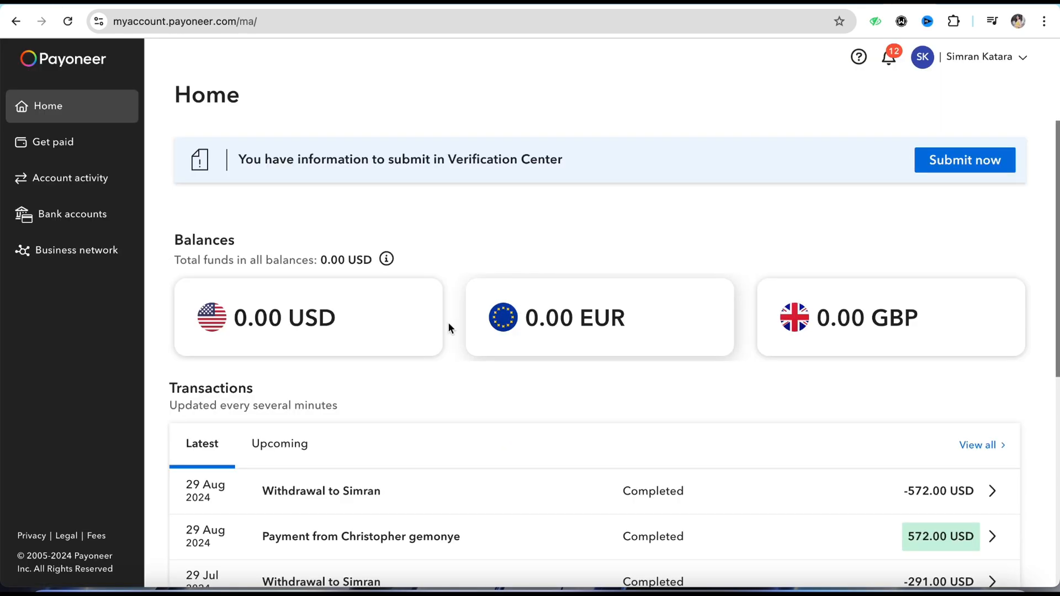
Step: Review the recent transactions list on the Payoneer home dashboard and return to the balances
scroll("down", 3)
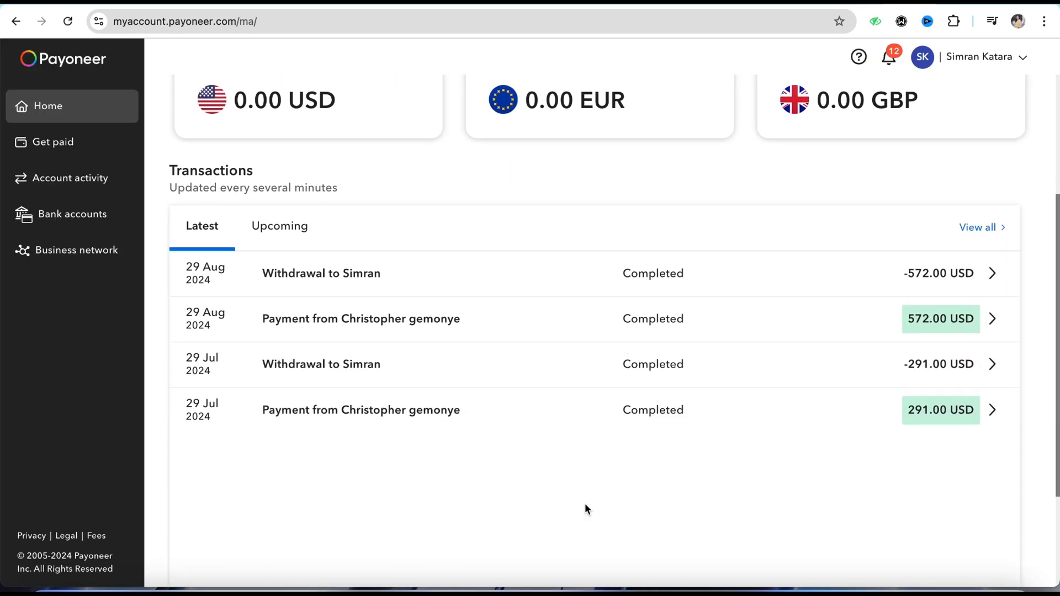
scroll("up", 3)
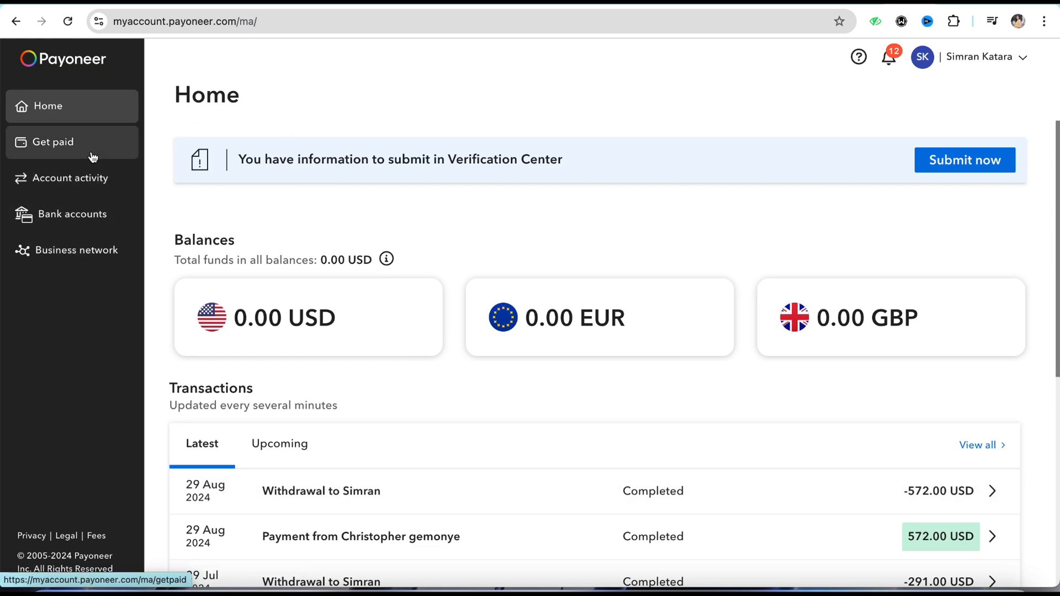
mouse_move(76, 251)
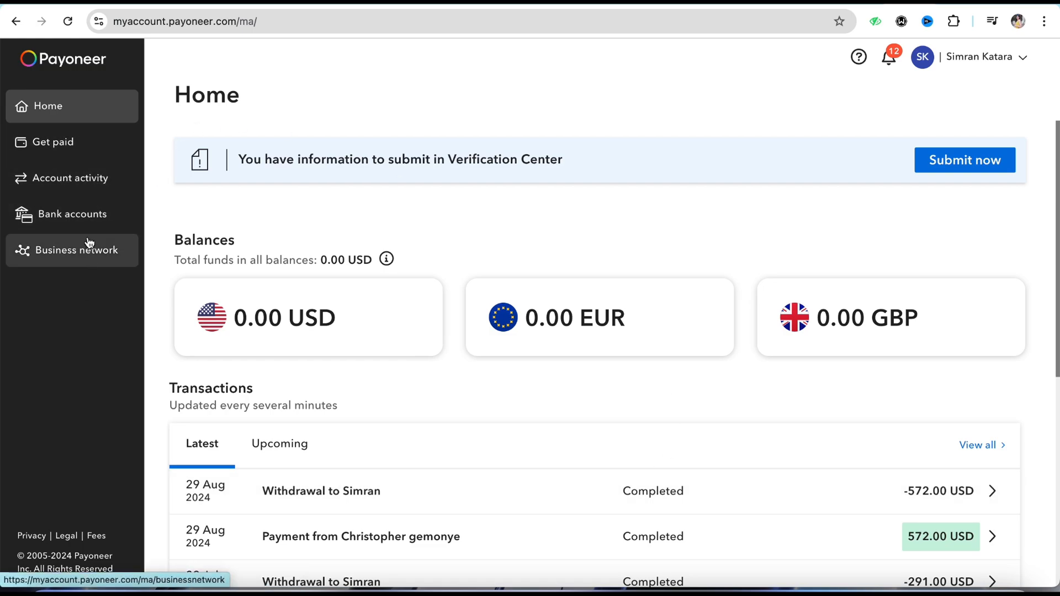
Step: View the details of the verified default INR bank account from the Bank accounts list
left_click(71, 213)
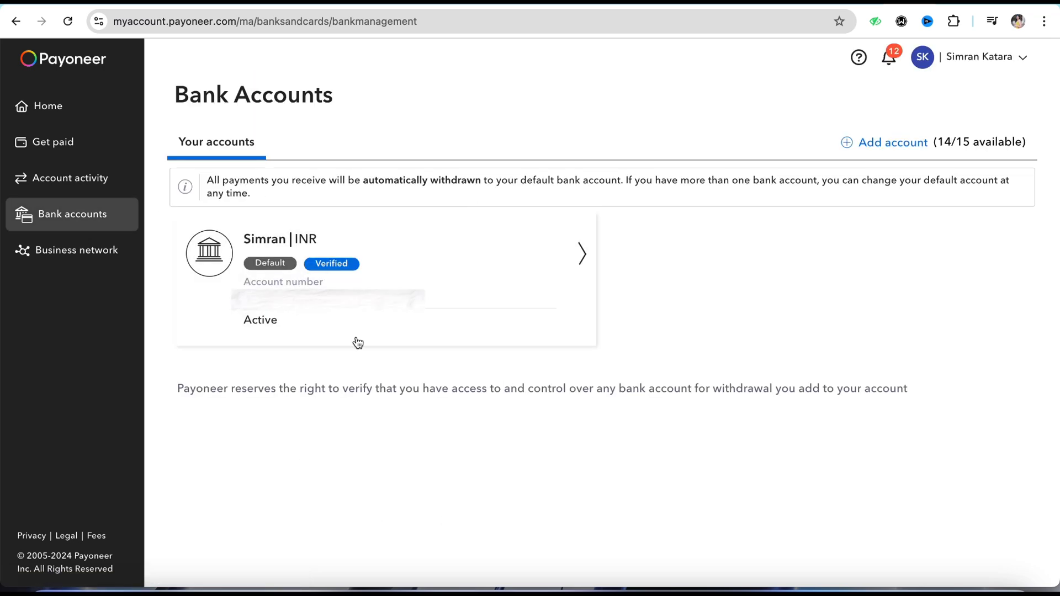
mouse_move(324, 174)
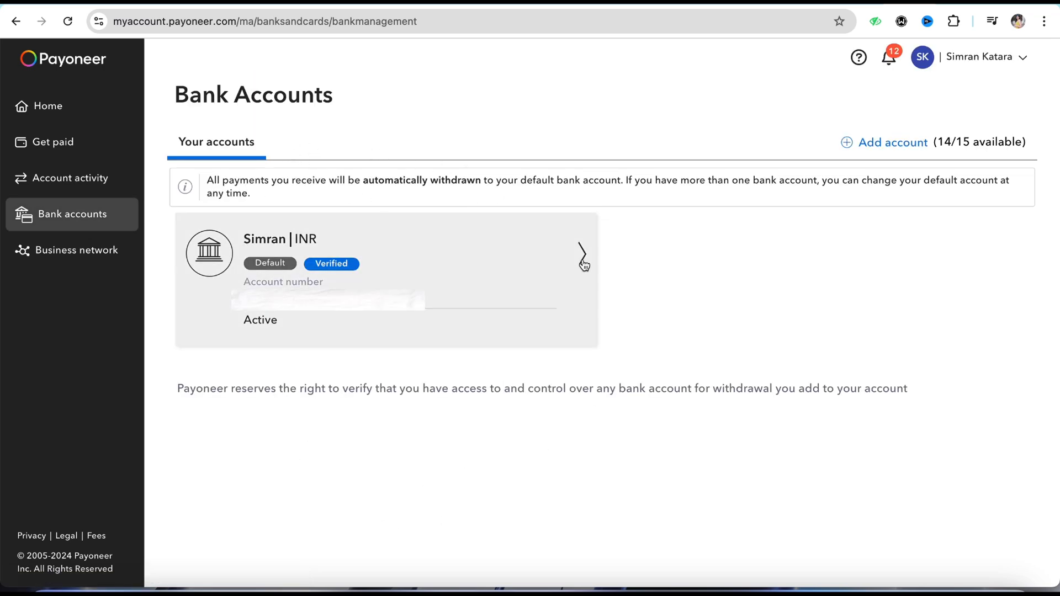
left_click(581, 254)
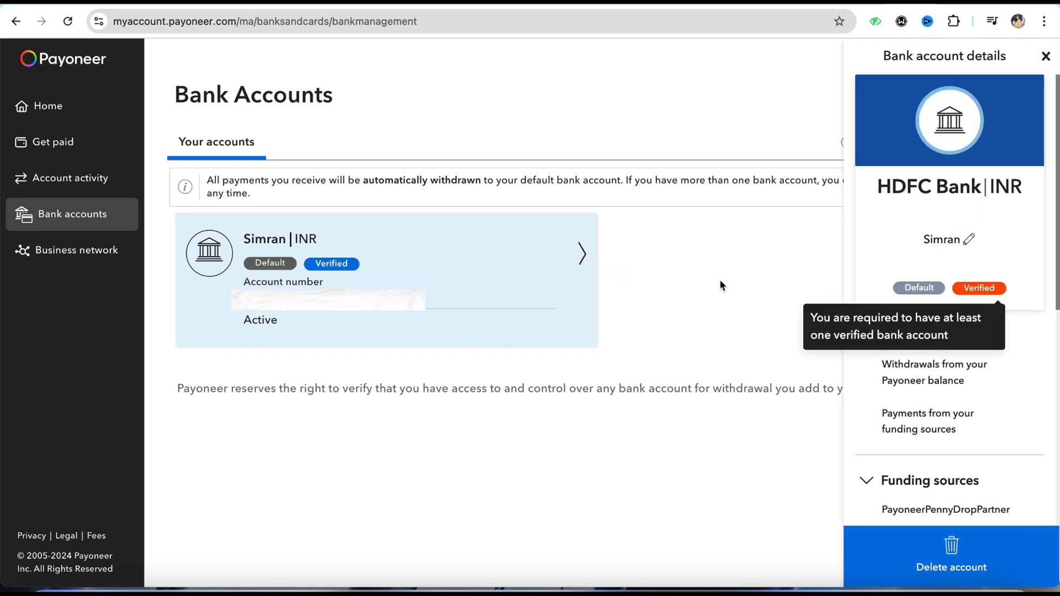
left_click(1044, 56)
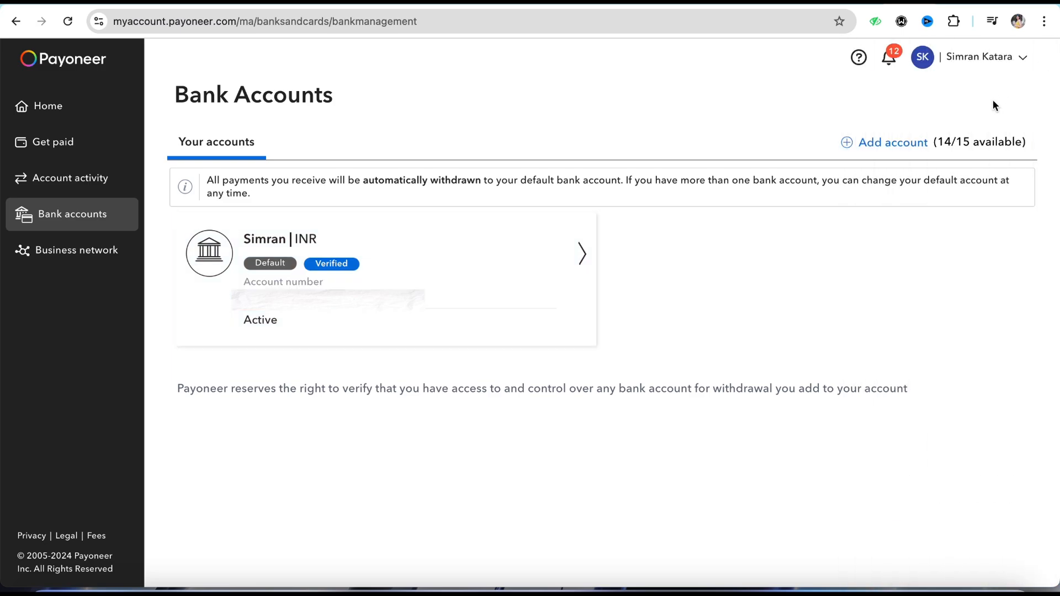
mouse_move(256, 68)
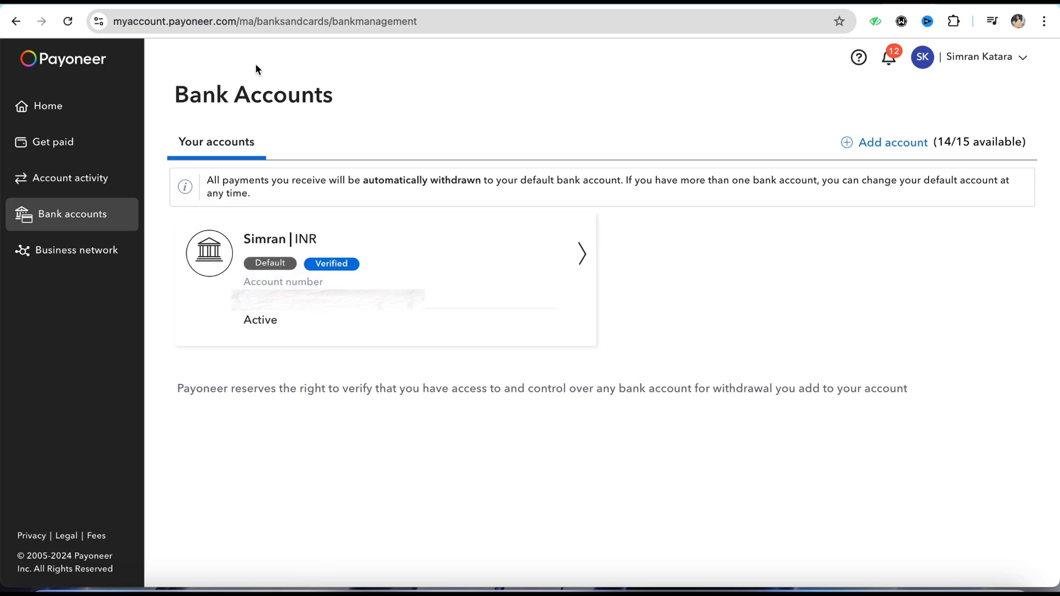
mouse_move(867, 171)
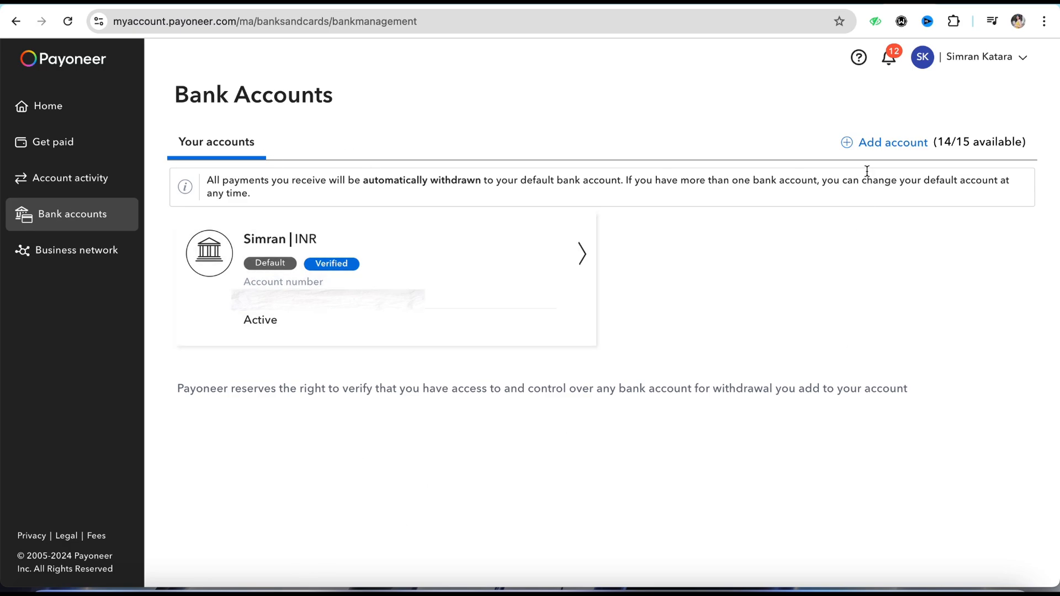
mouse_move(860, 299)
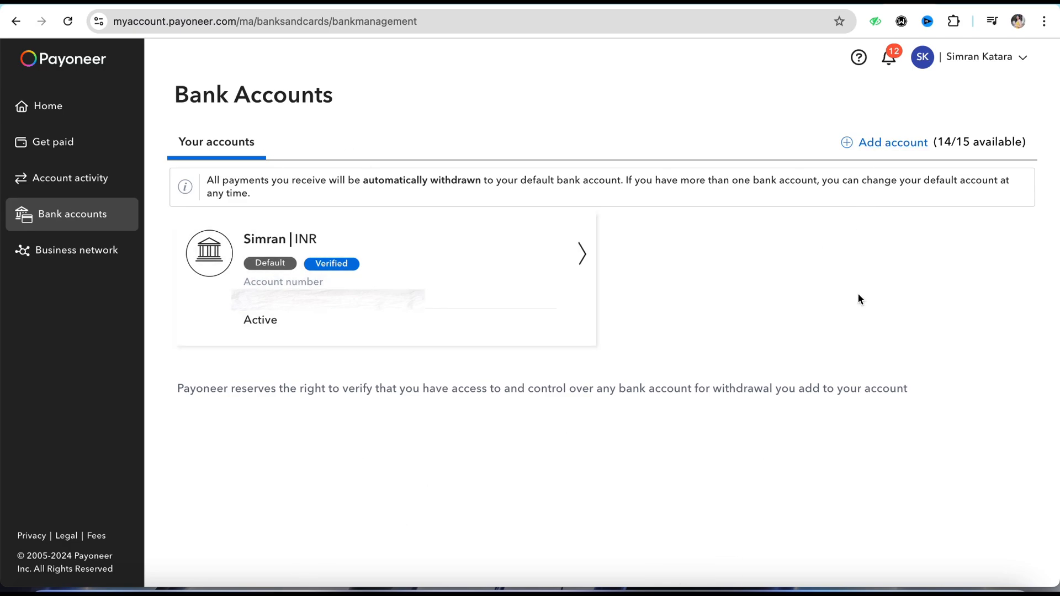
mouse_move(810, 308)
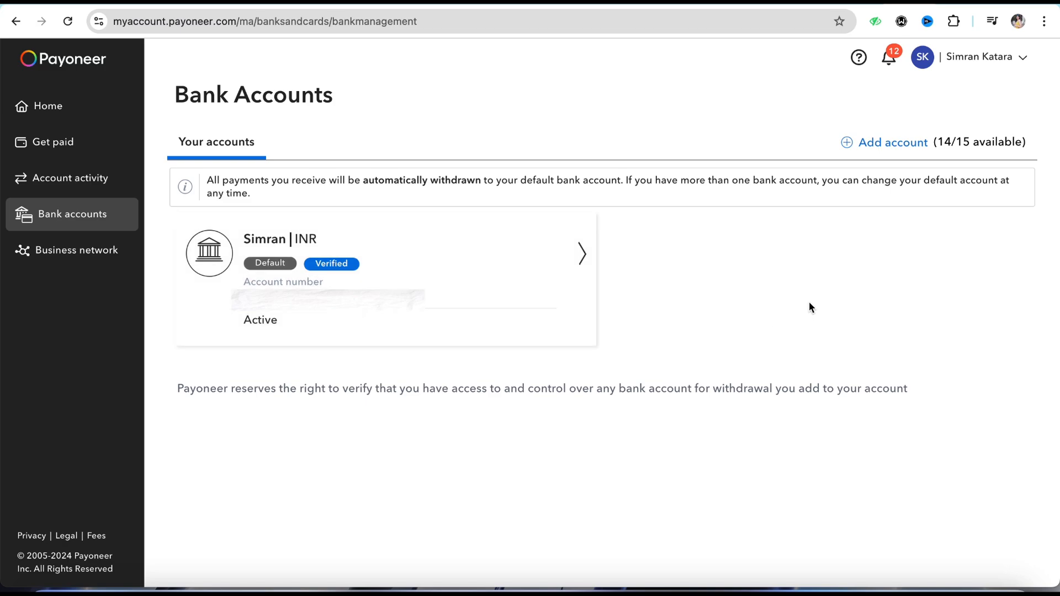
mouse_move(1003, 167)
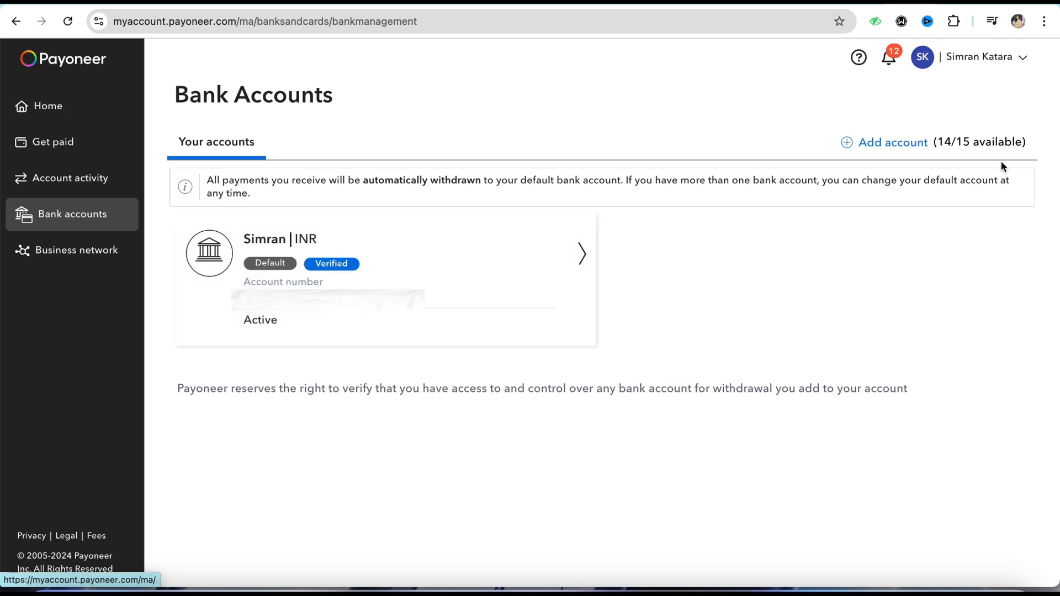
mouse_move(997, 265)
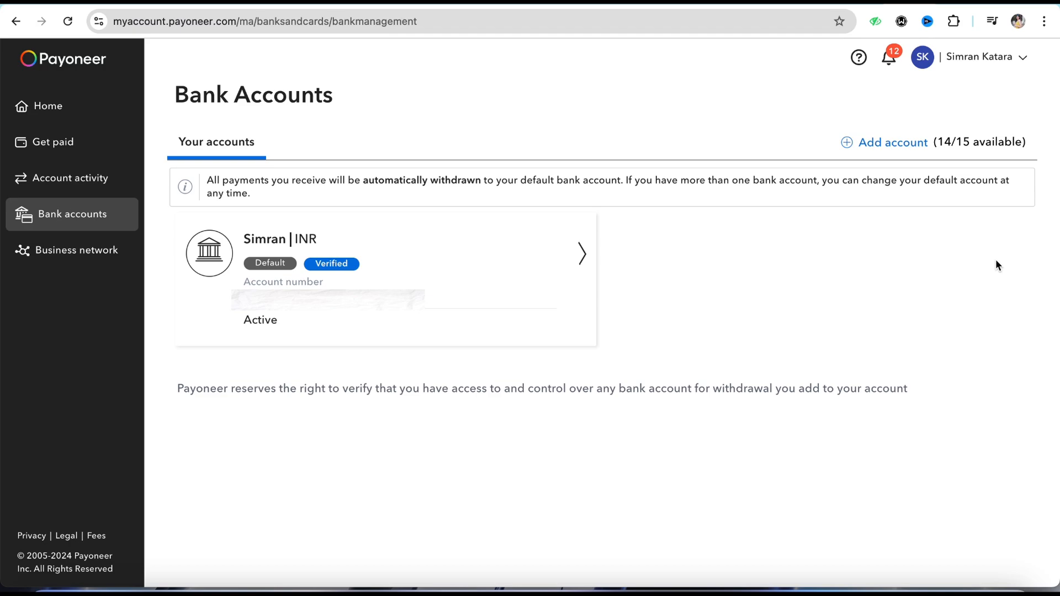
mouse_move(837, 80)
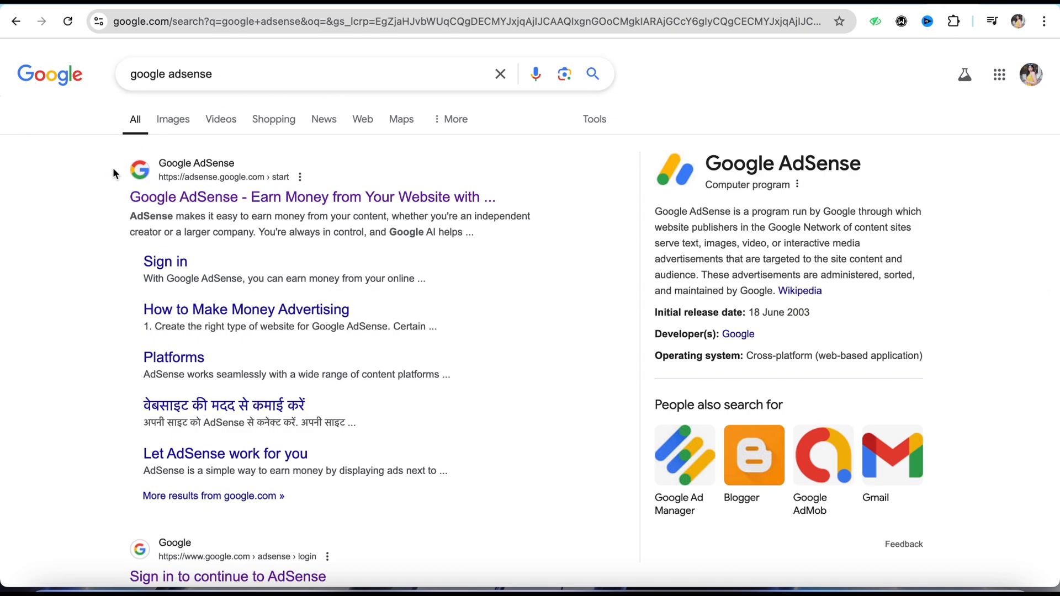
Step: Reach the signed-in Google AdSense home from the search results
left_click(312, 196)
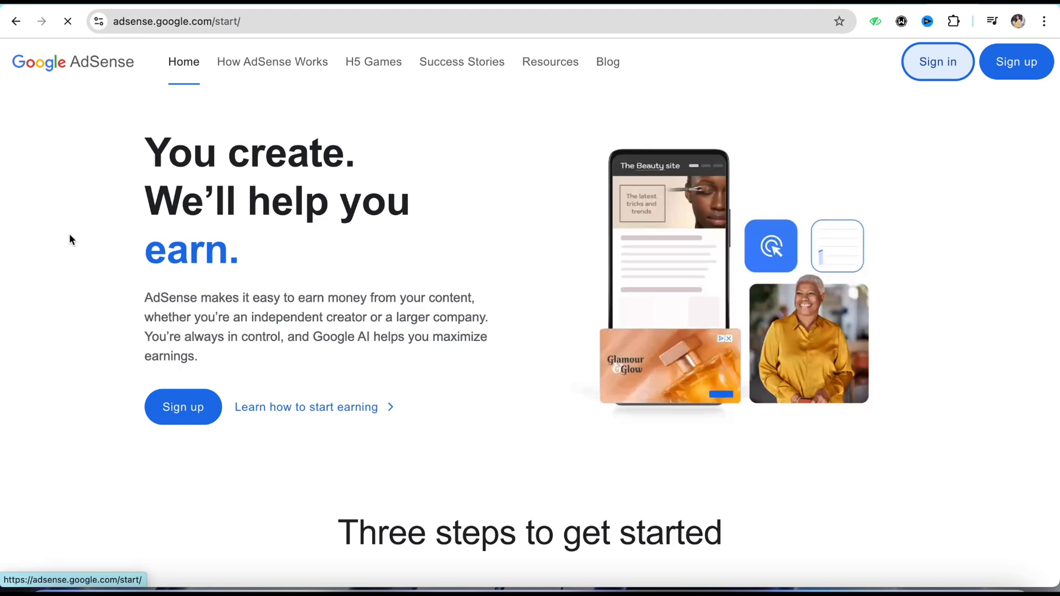
left_click(937, 62)
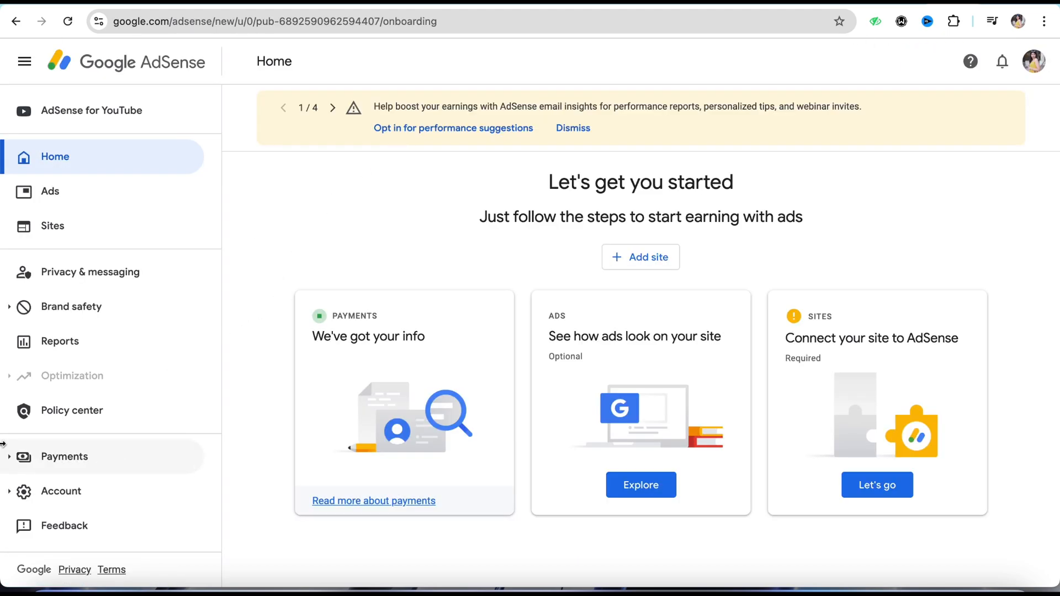
mouse_move(108, 196)
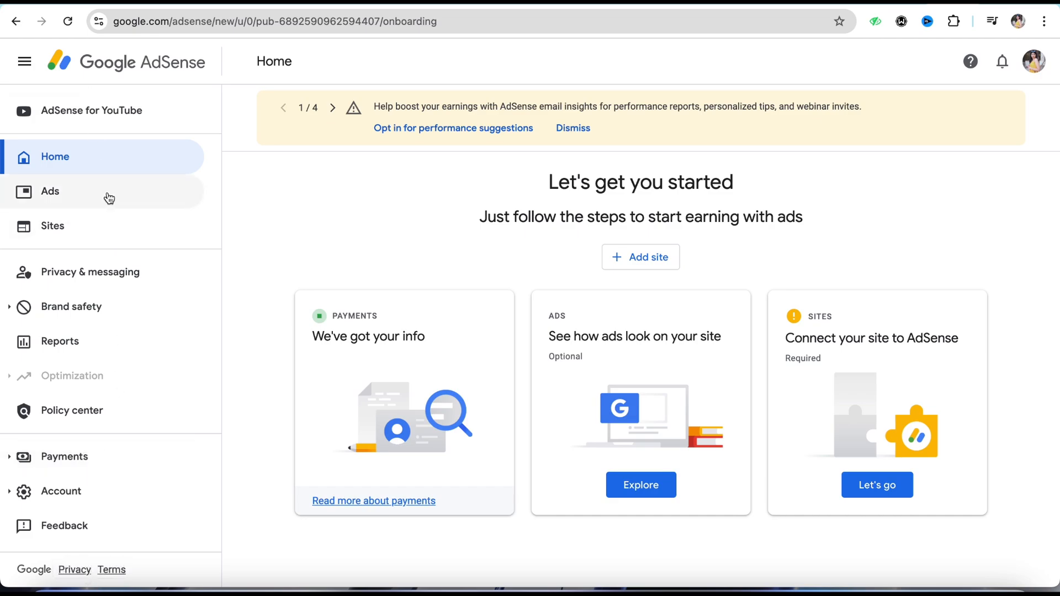
Step: Show Payments info for the YouTube (India) payments account
left_click(64, 456)
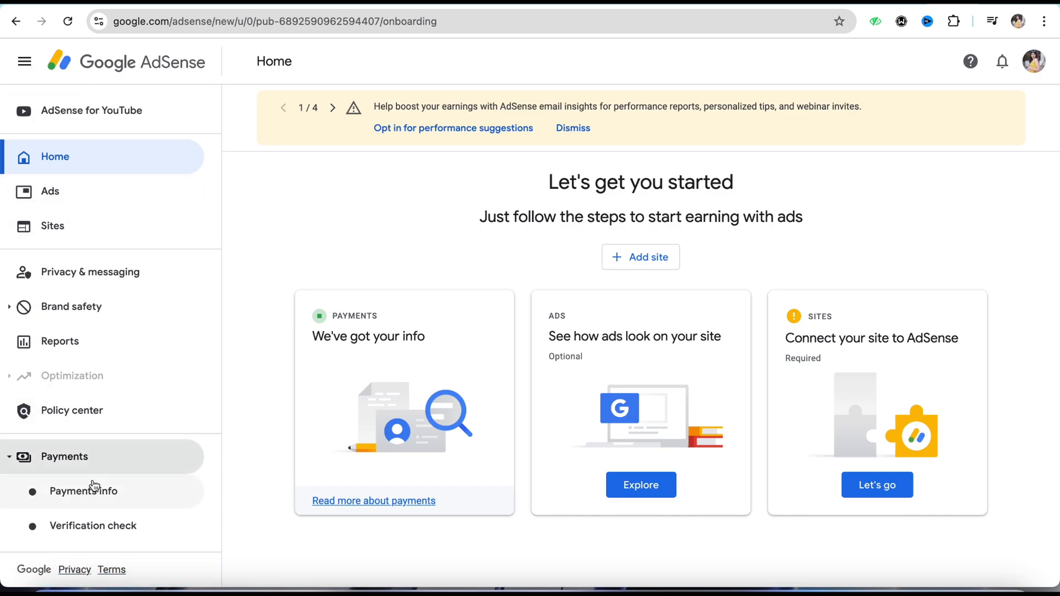
left_click(83, 491)
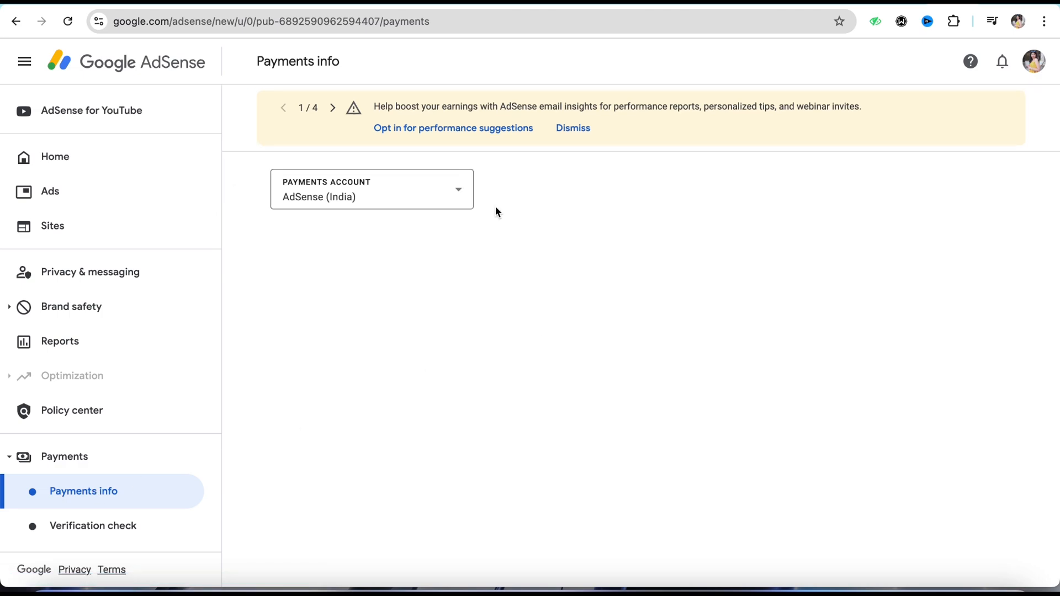
left_click(370, 188)
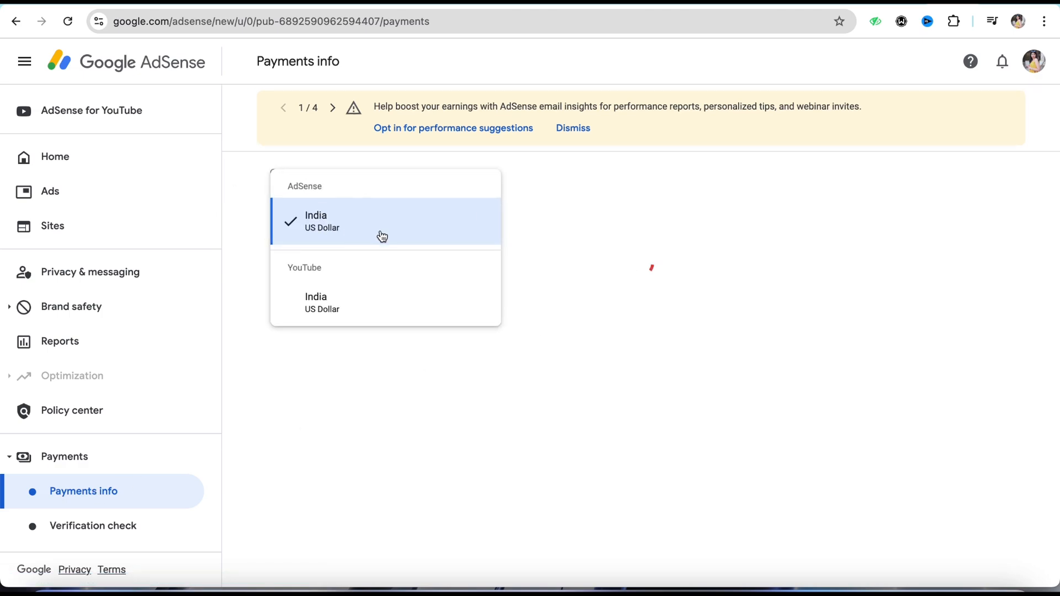
left_click(315, 303)
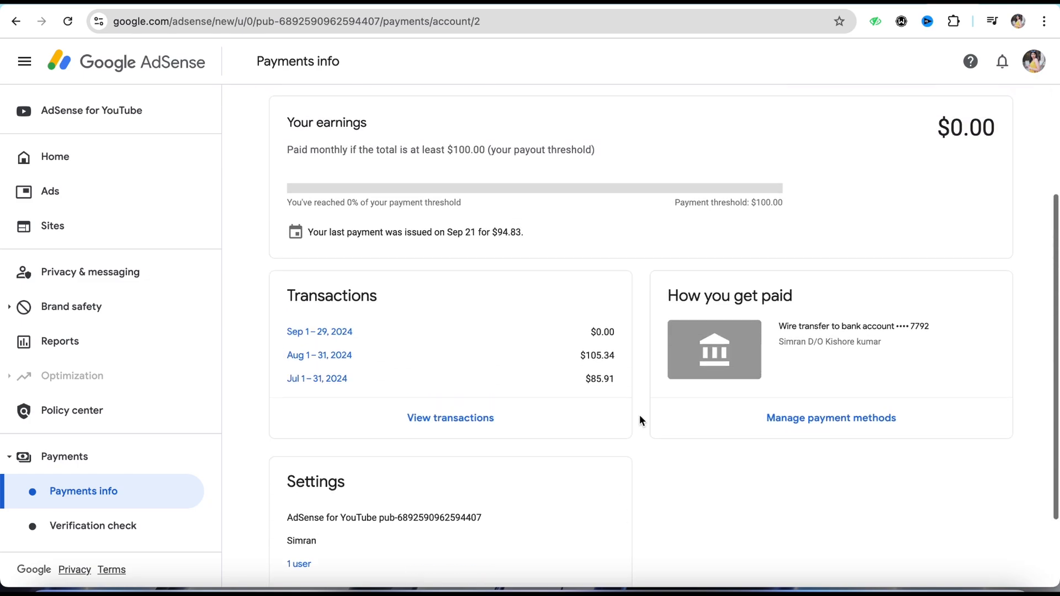
Step: Attempt to add a new payment method from Manage payment methods, reaching the no-permission notice
scroll("down", 3)
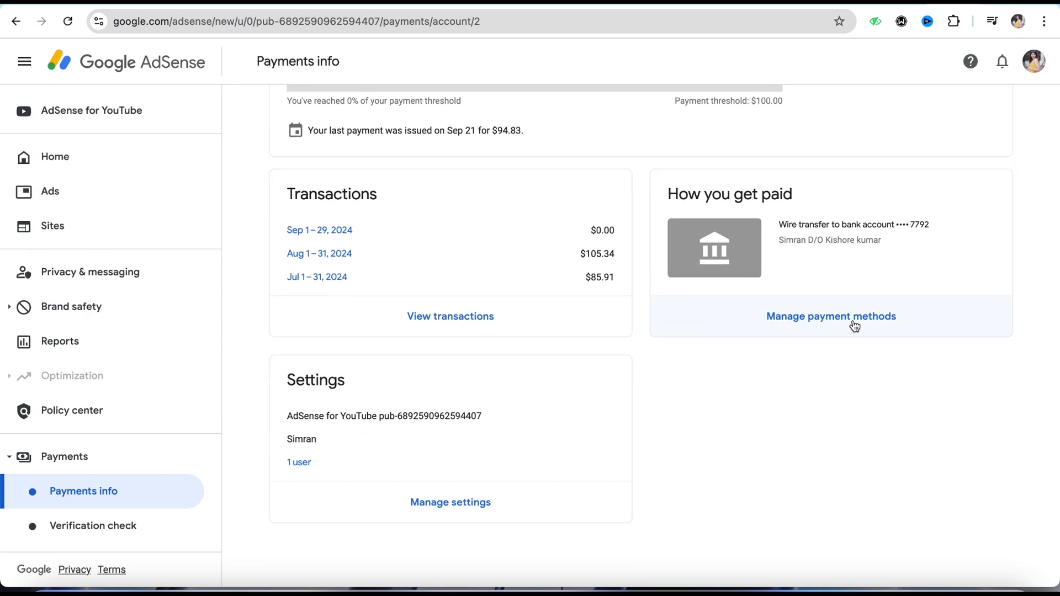
left_click(830, 317)
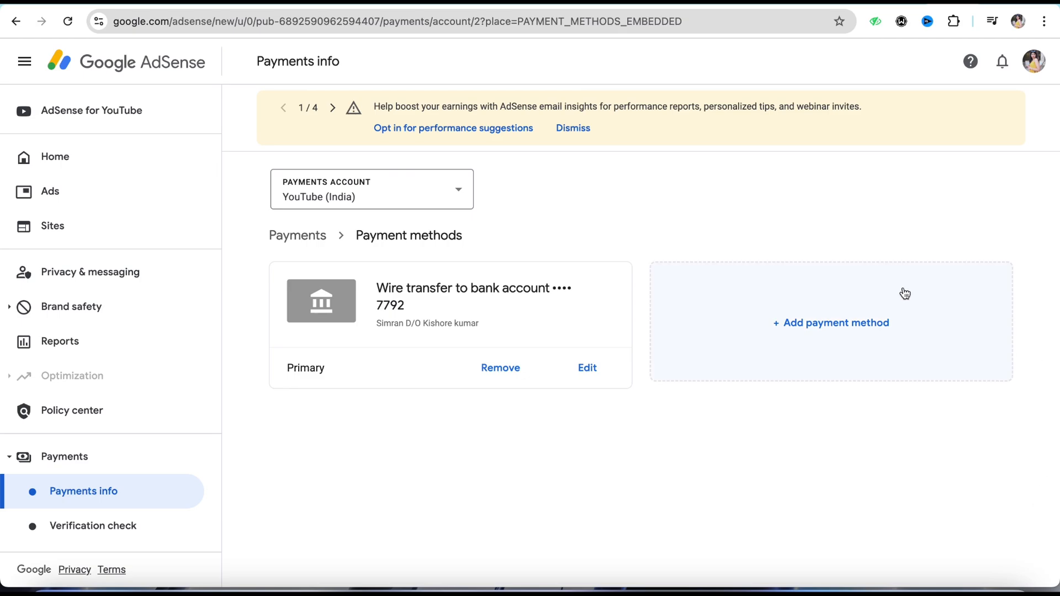
left_click(830, 323)
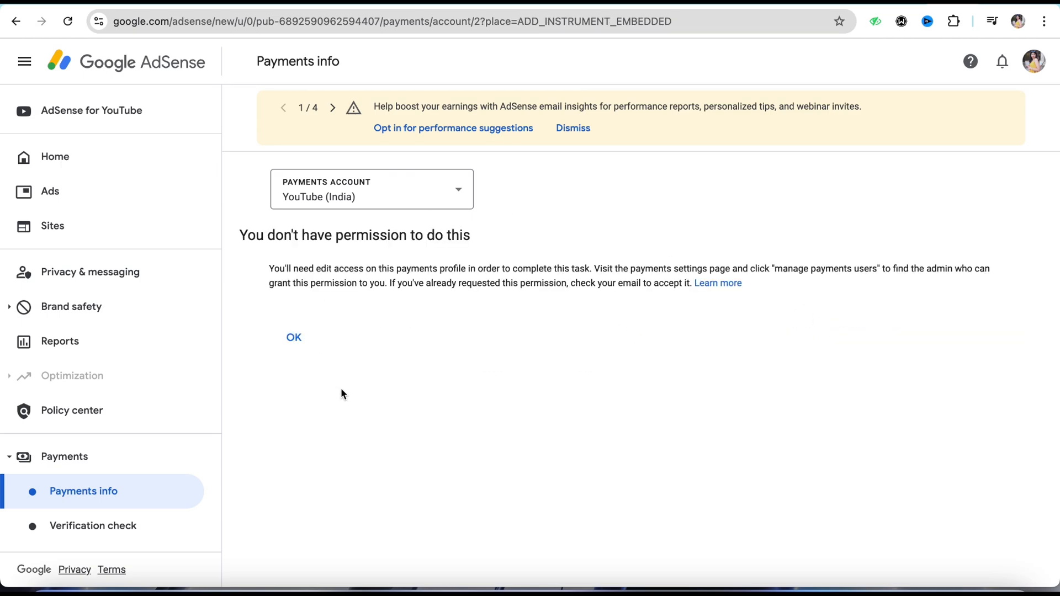
mouse_move(958, 21)
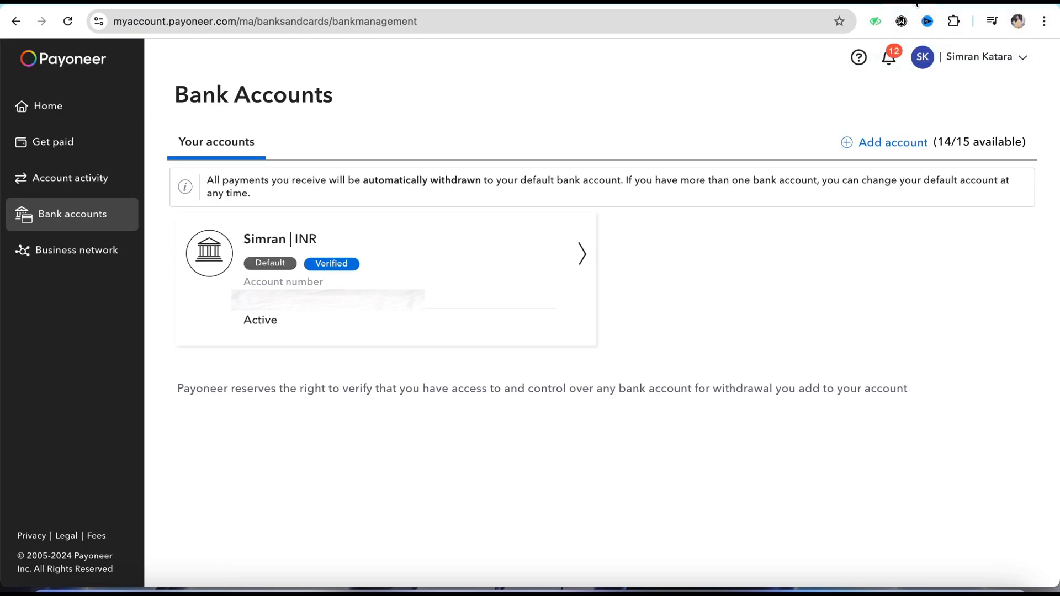
mouse_move(880, 338)
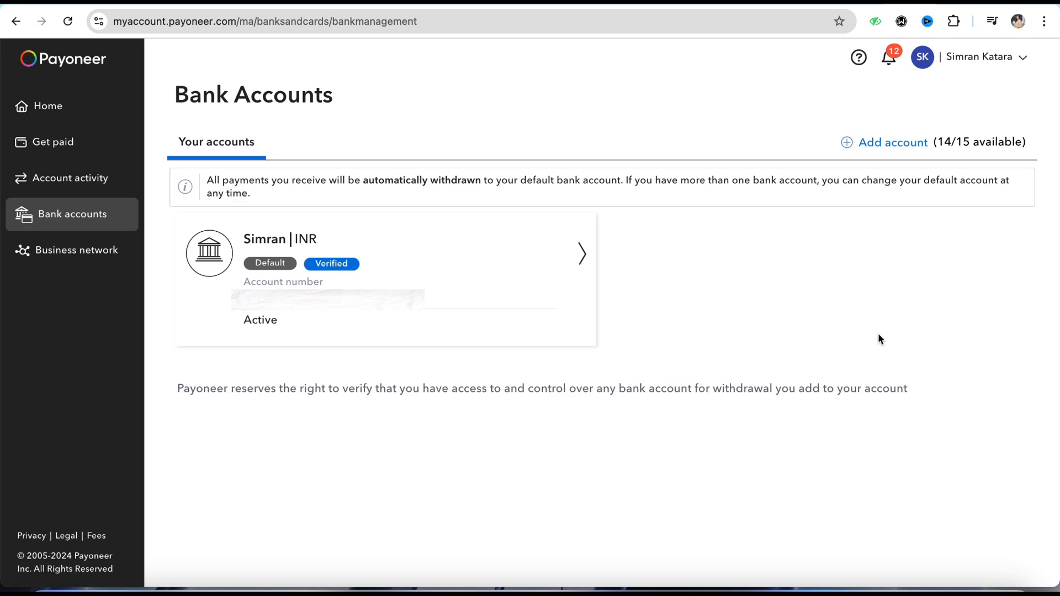
mouse_move(3, 131)
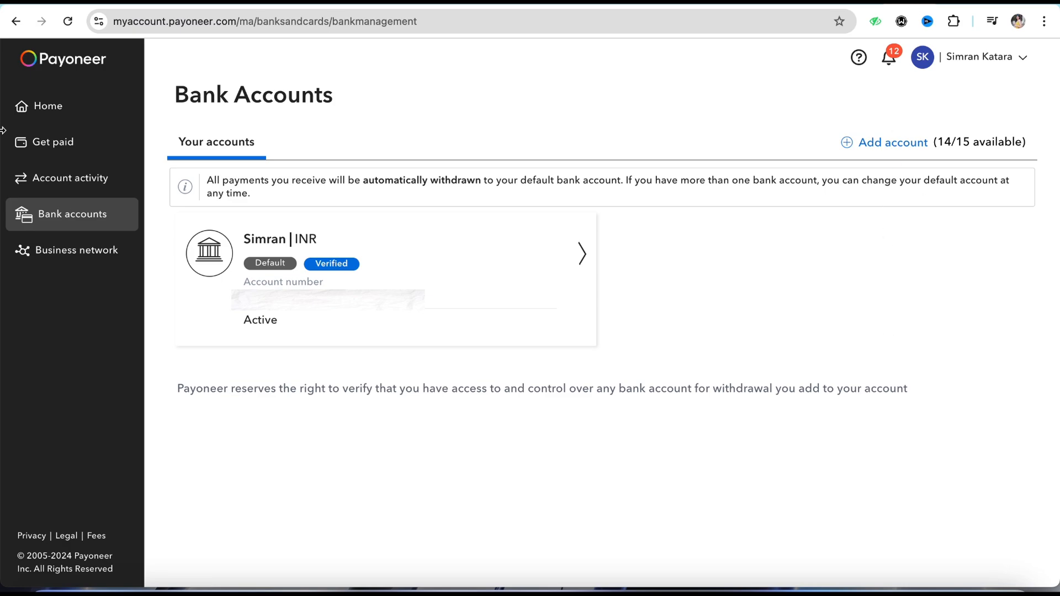
mouse_move(968, 477)
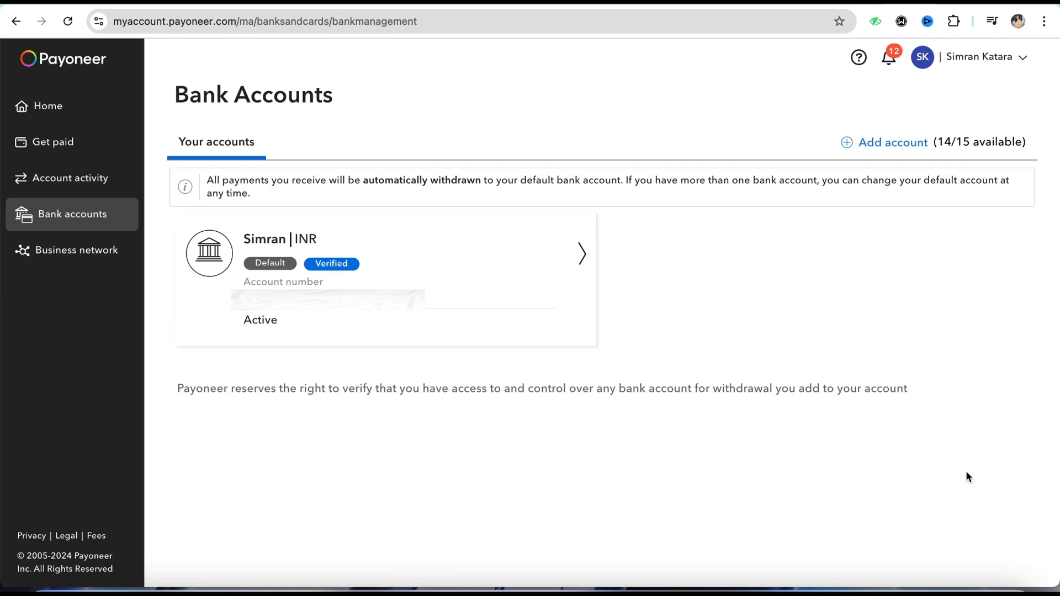